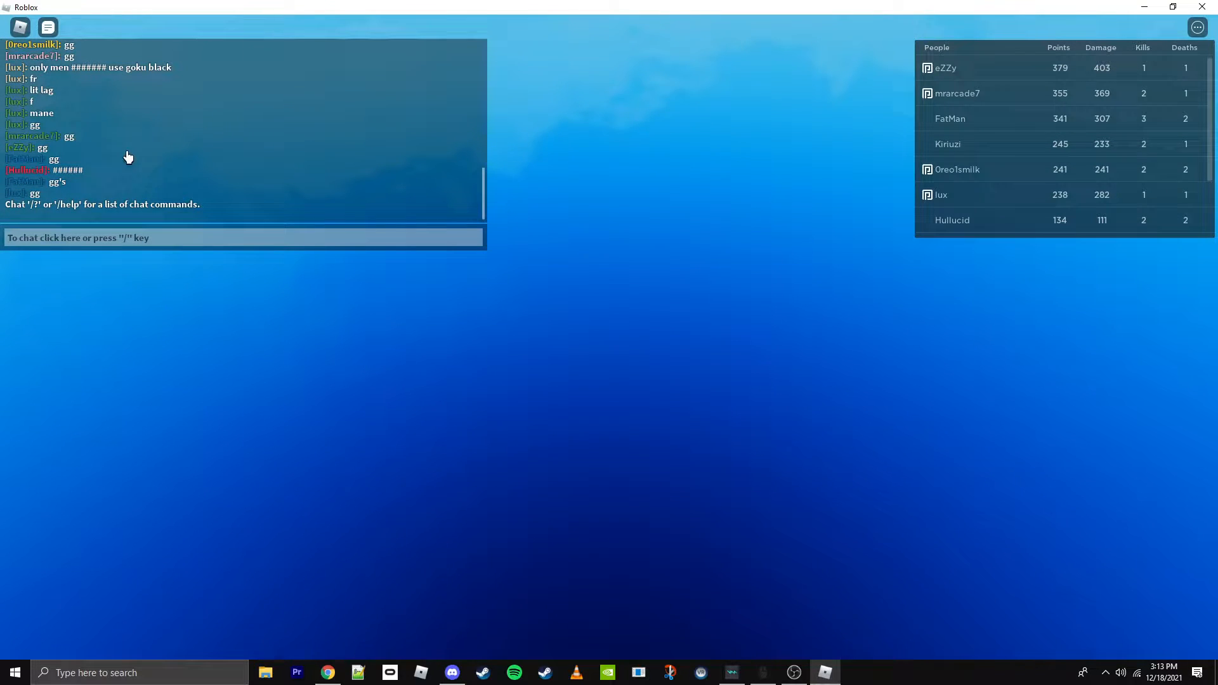
mouse_move(959, 189)
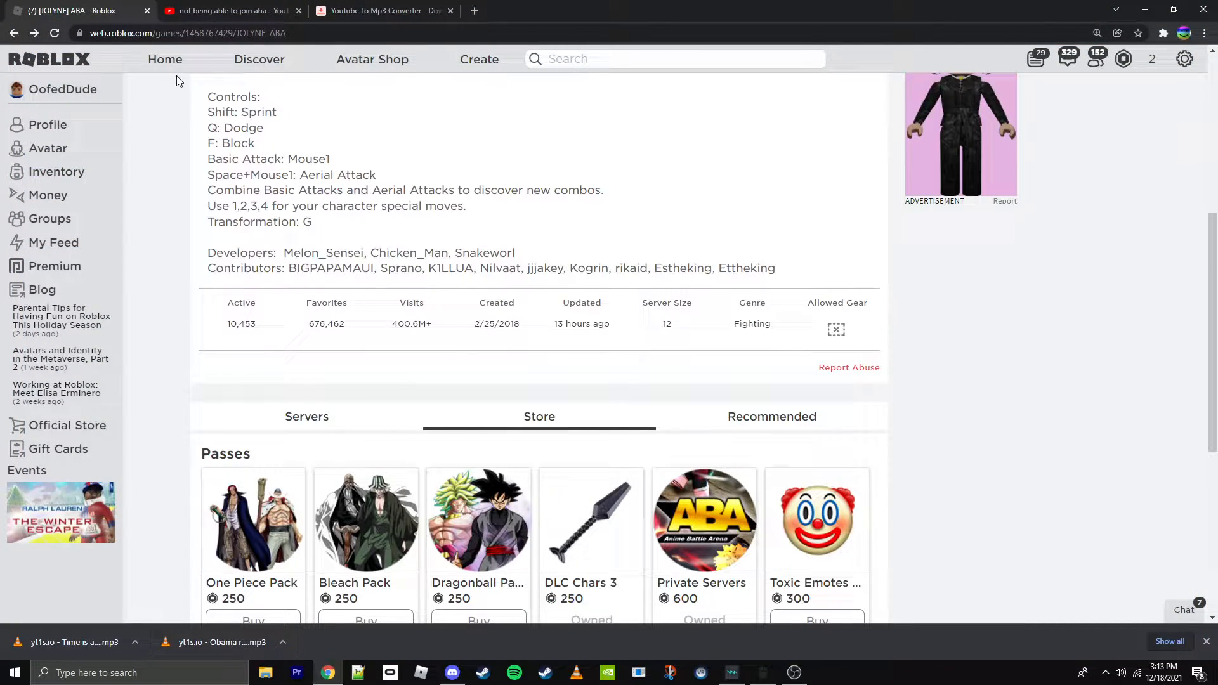
Launch Blox Fruits from the home page's Continue row so Roblox begins joining
click(165, 60)
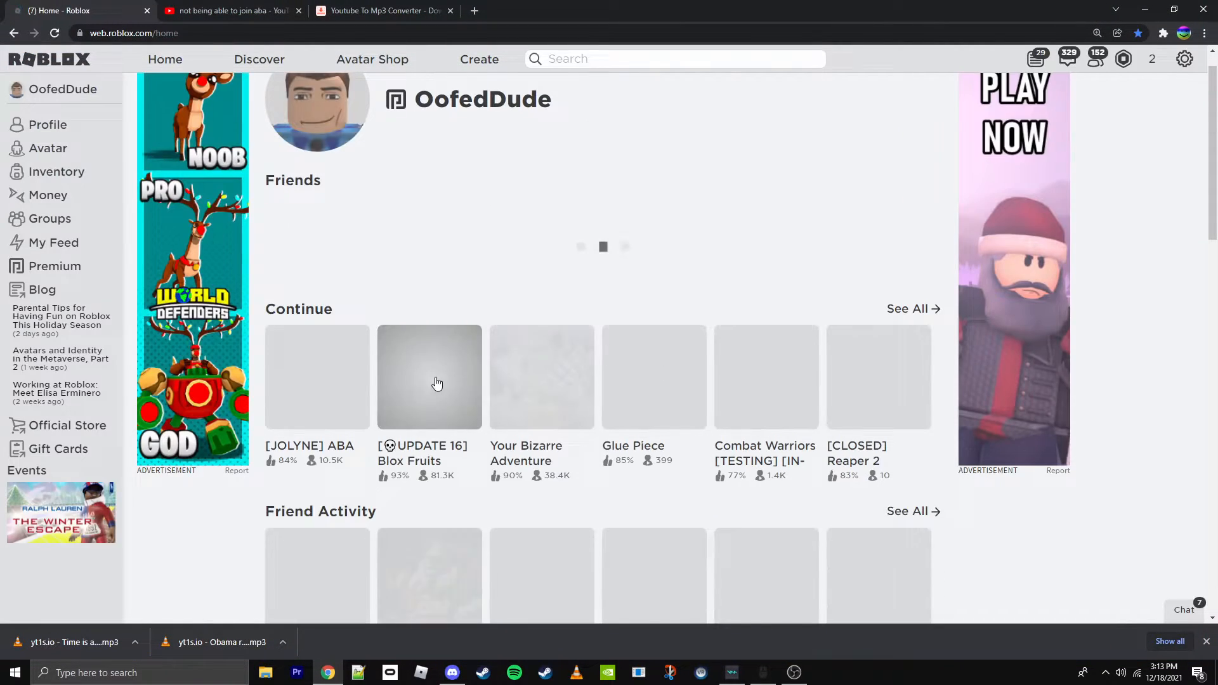
click(429, 377)
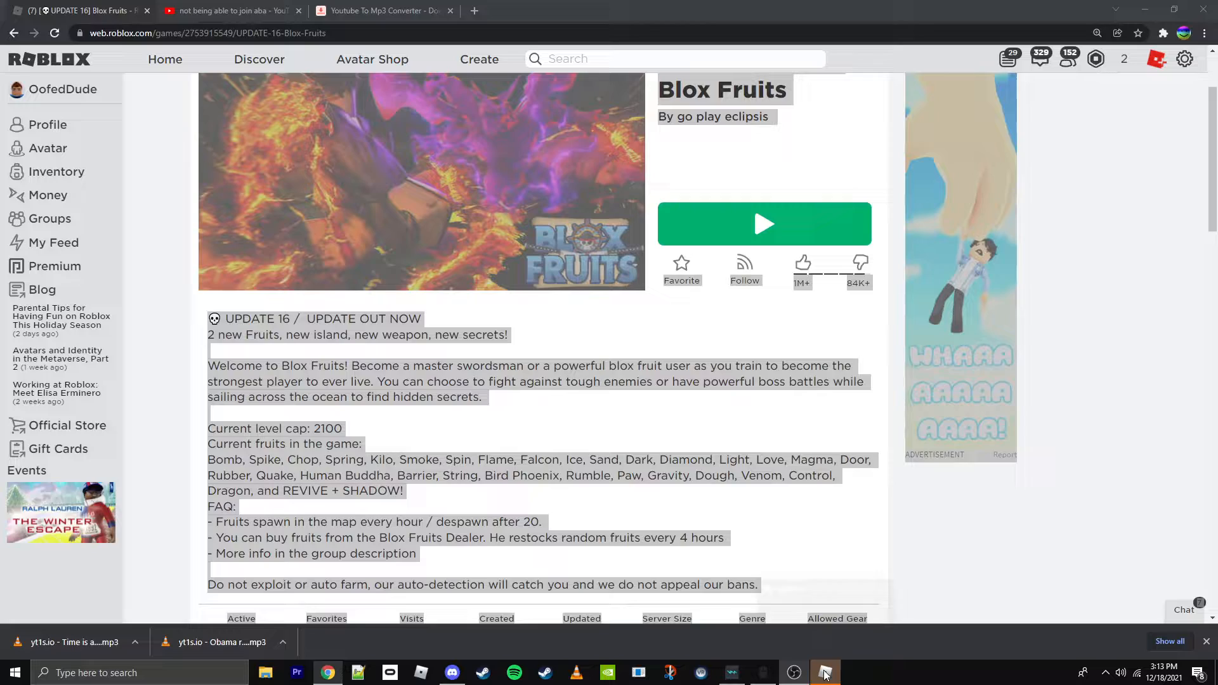
click(763, 224)
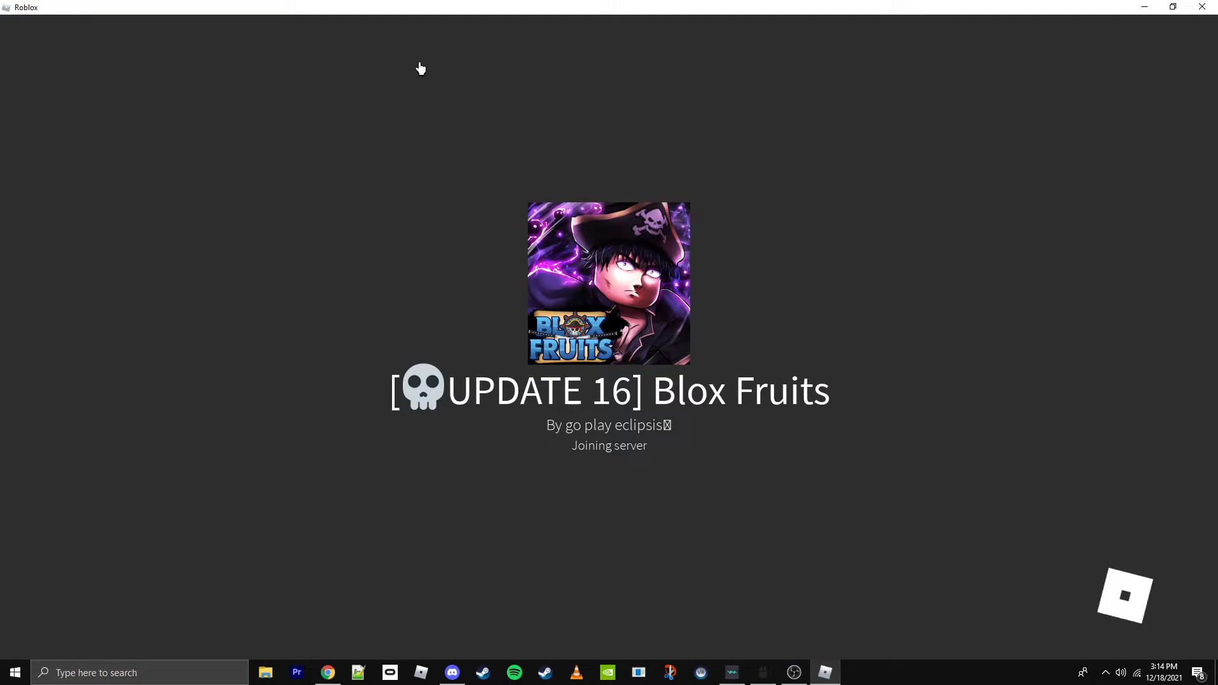
mouse_move(458, 44)
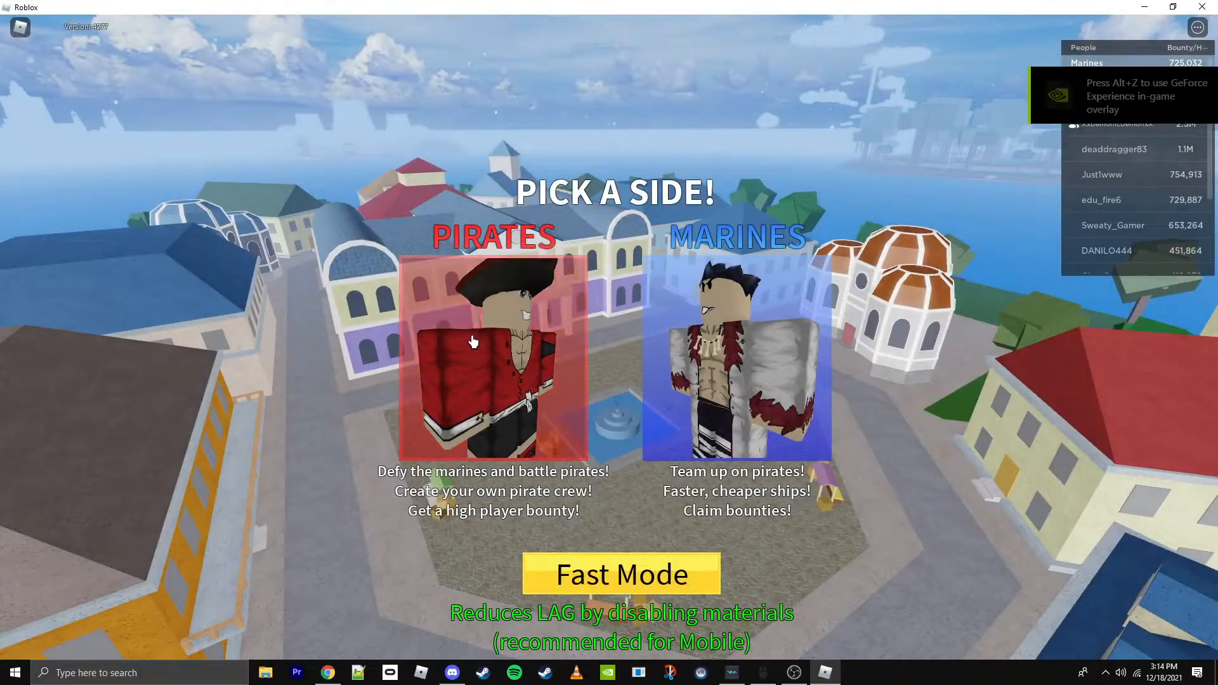
Choose the Pirates side in Blox Fruits, then launch [JOLYNE] ABA from its game page
click(493, 357)
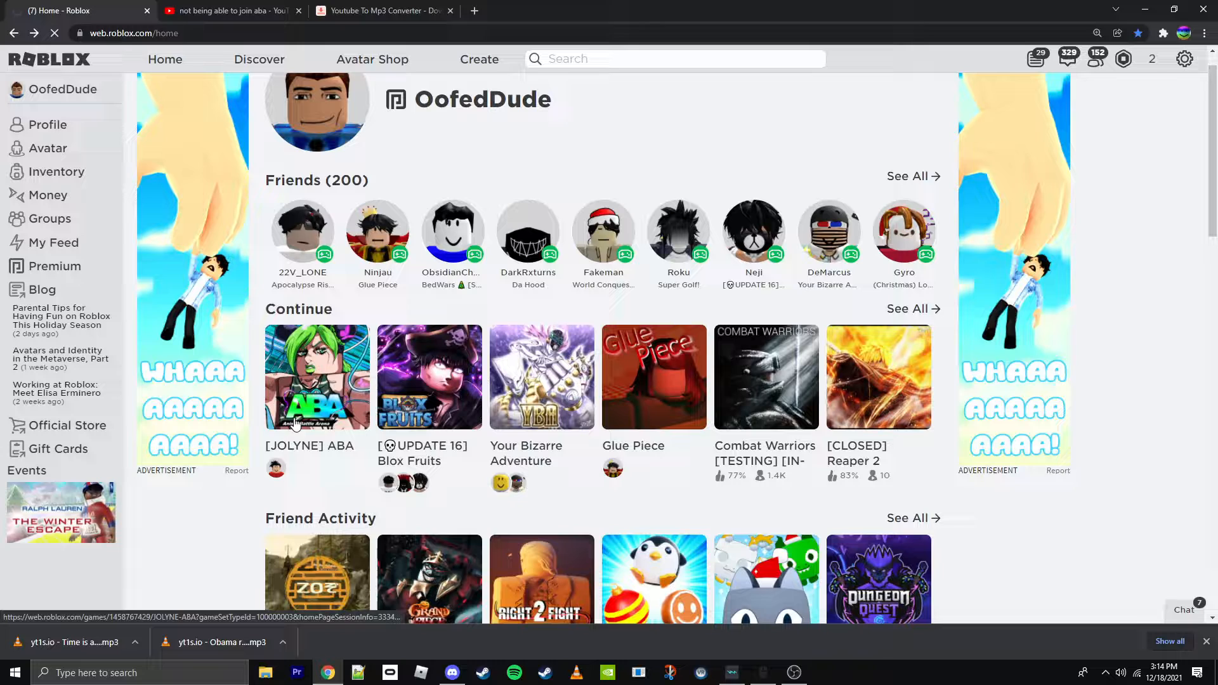
click(316, 377)
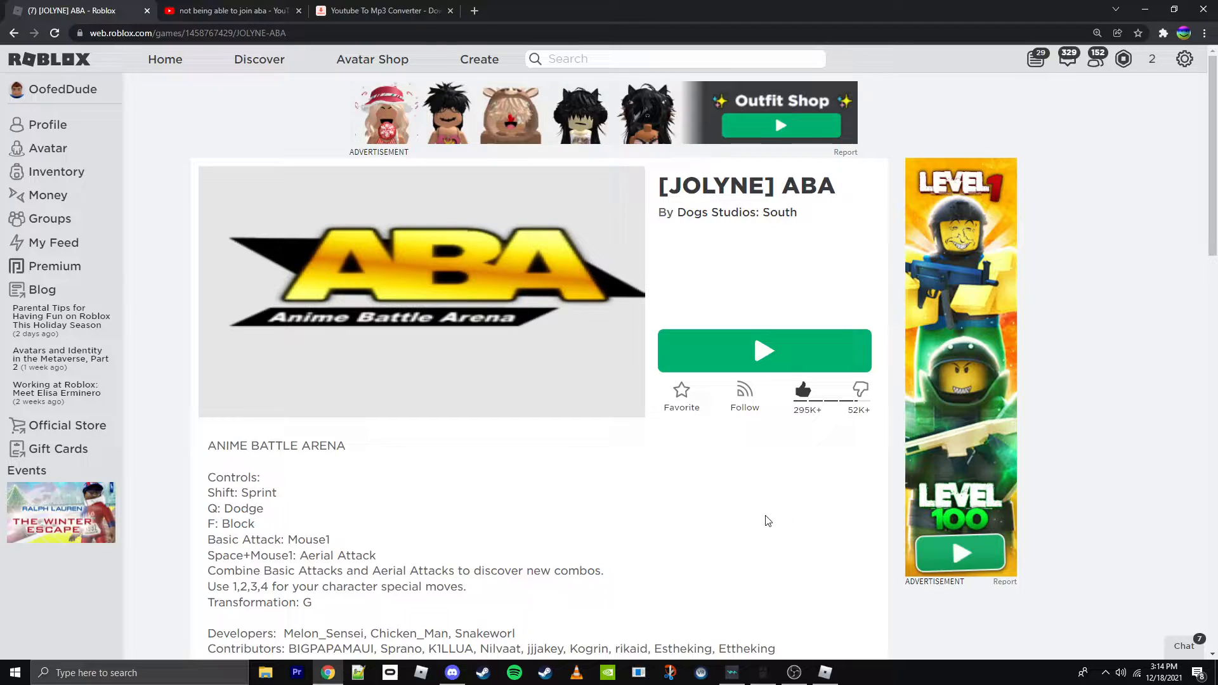
click(764, 350)
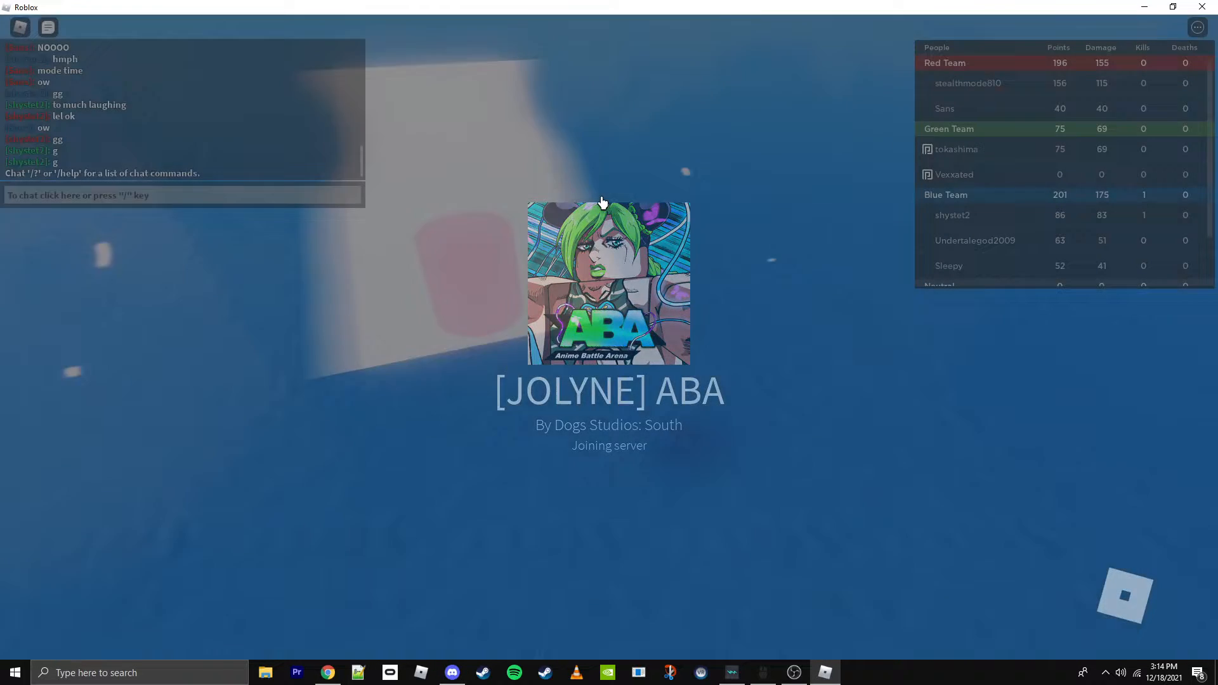